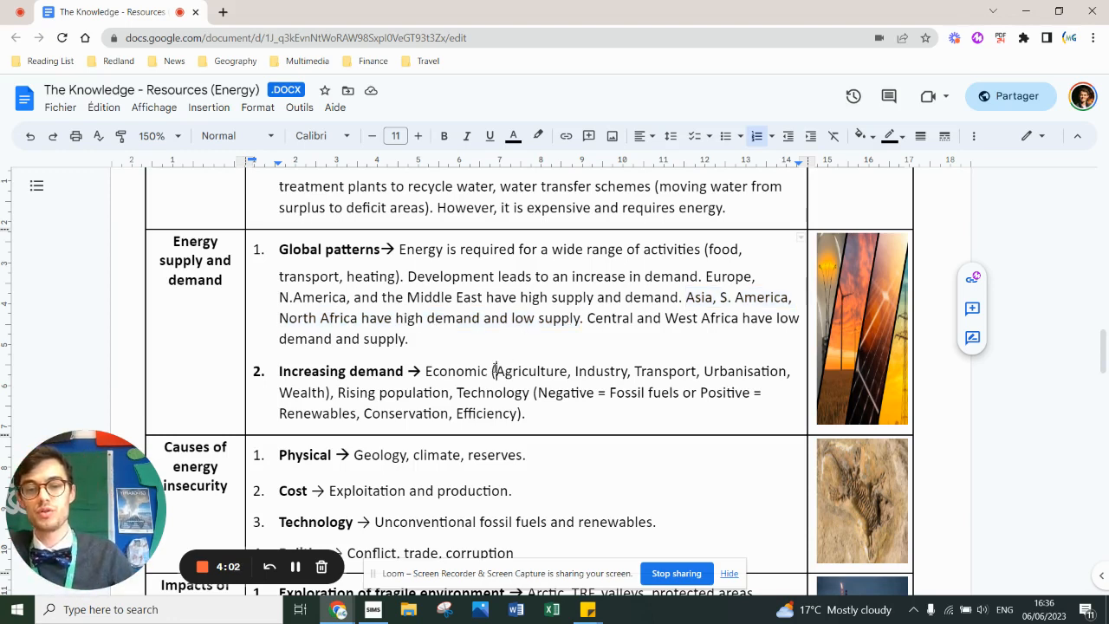
pyautogui.moveTo(496, 371); pyautogui.dragTo(616, 370)
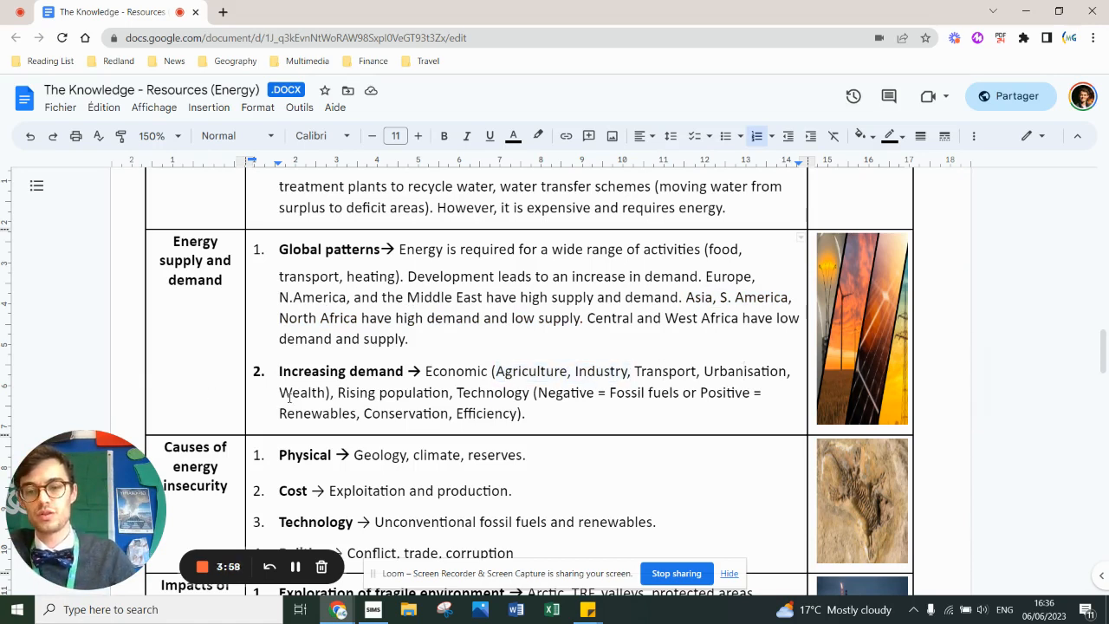
pyautogui.doubleClick(392, 391)
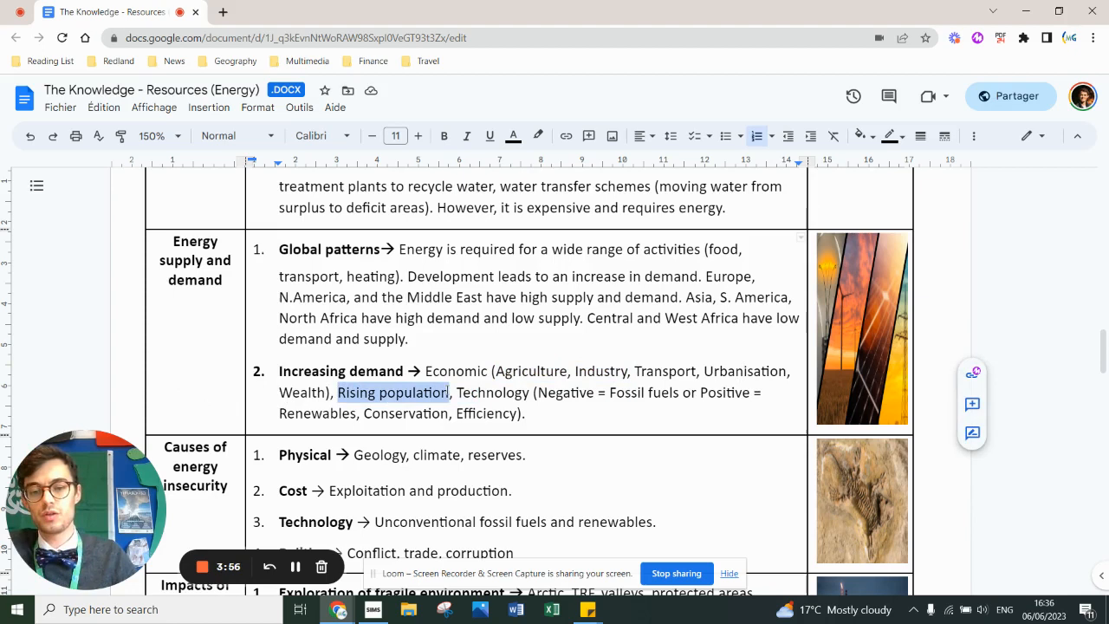
pyautogui.doubleClick(492, 391)
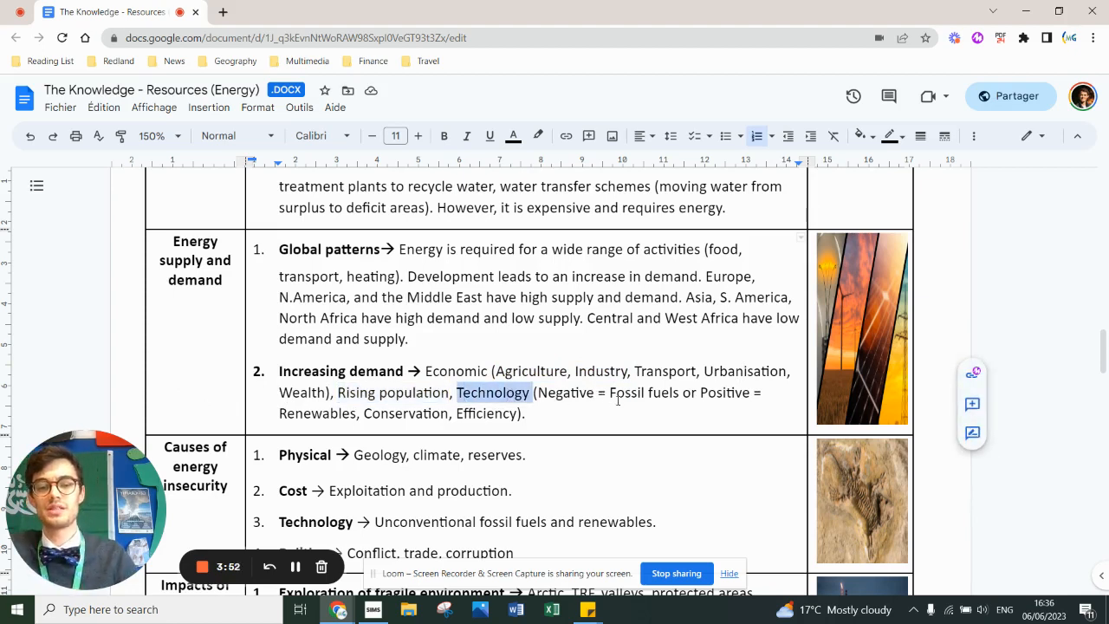
pyautogui.doubleClick(643, 392)
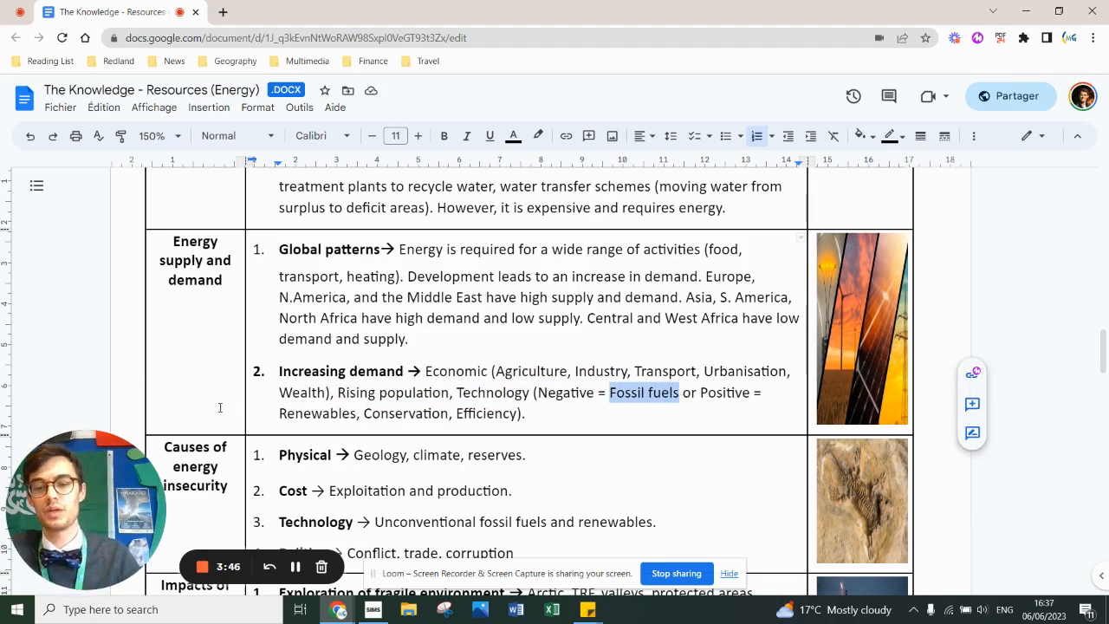
pyautogui.click(477, 412)
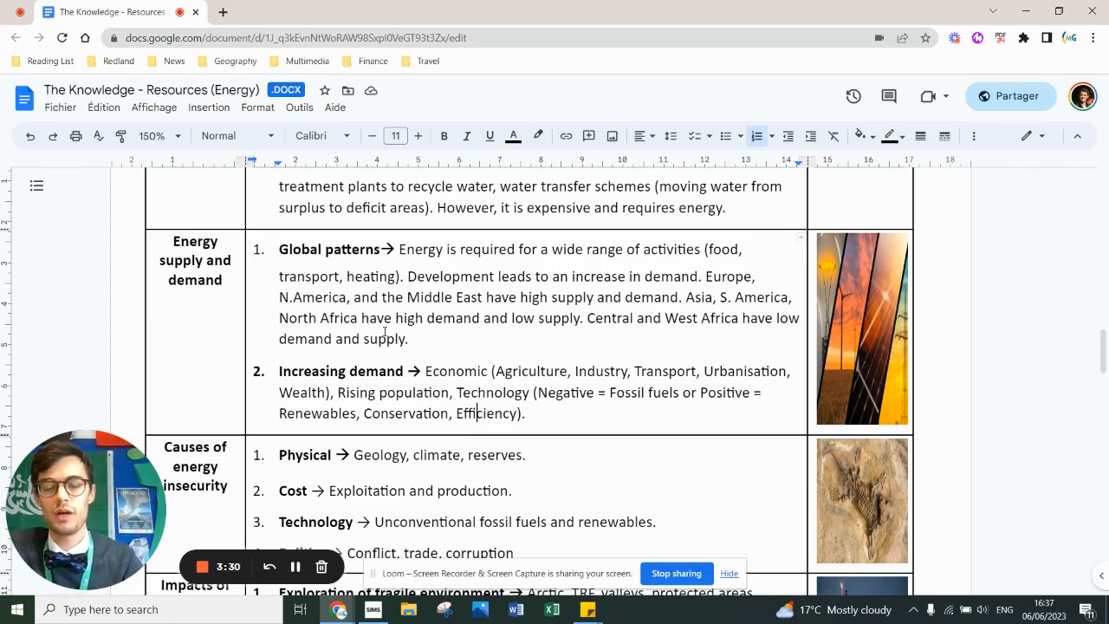
pyautogui.scroll(-3)
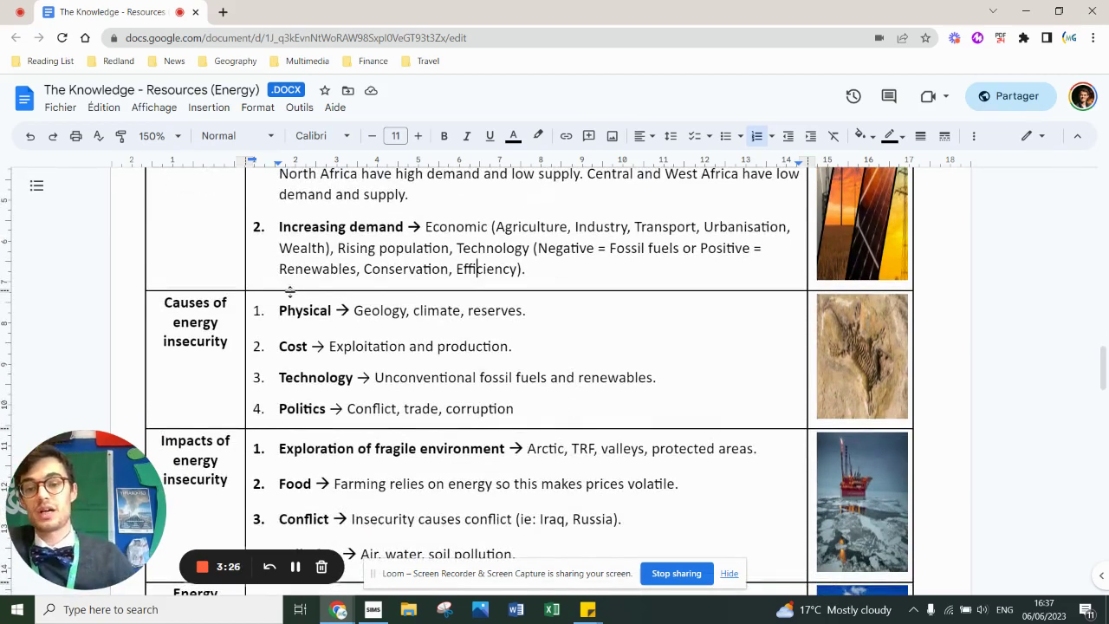
pyautogui.doubleClick(305, 311)
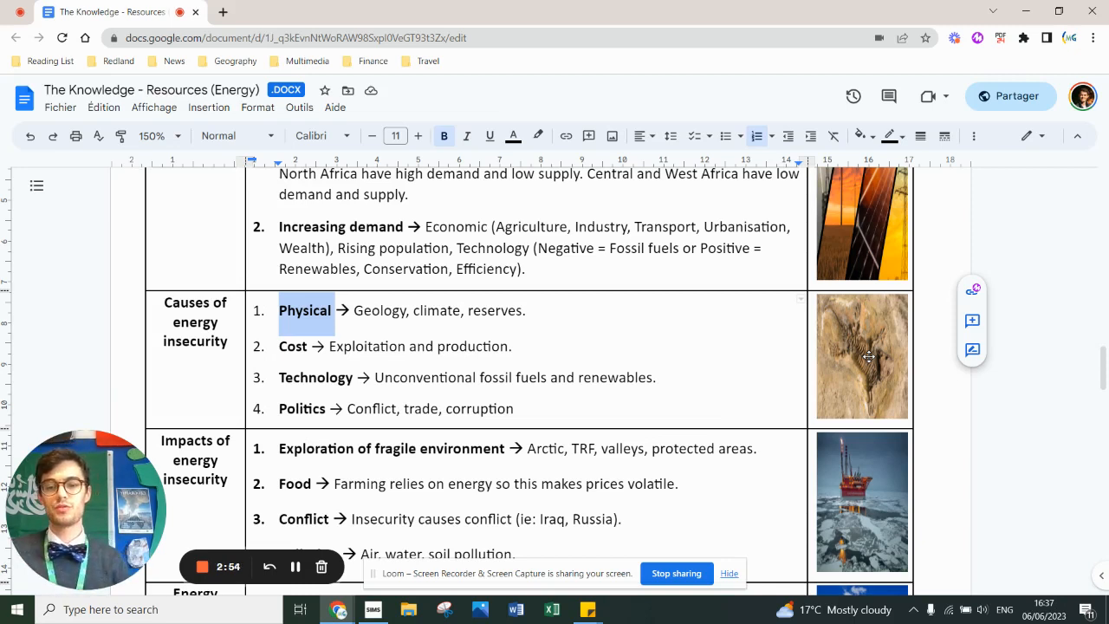
pyautogui.moveTo(728, 354)
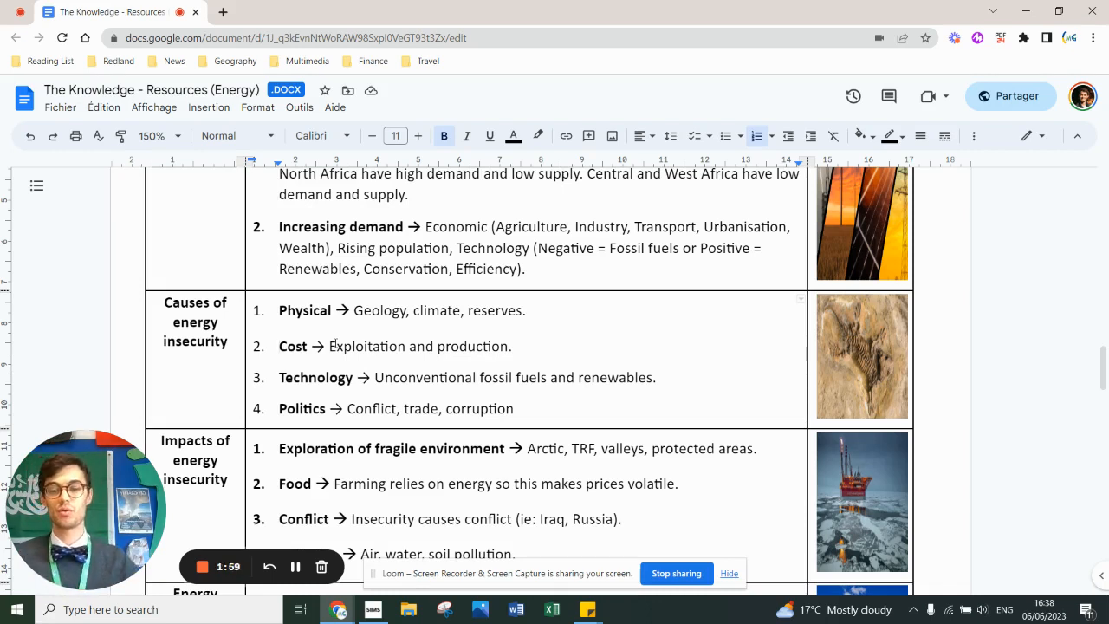
pyautogui.scroll(-3)
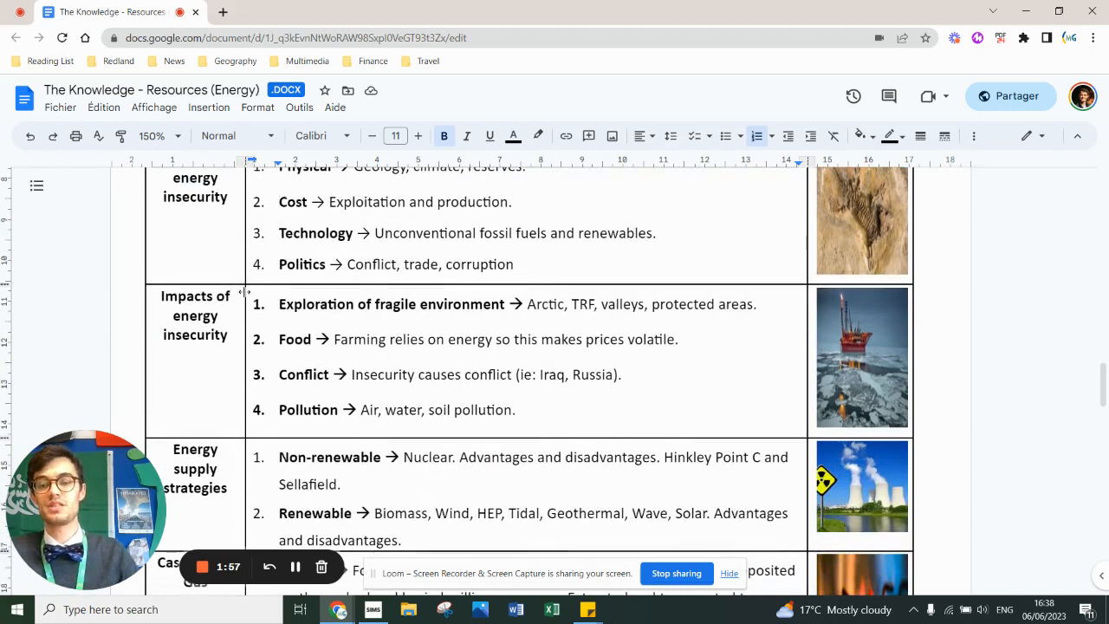
pyautogui.doubleClick(392, 306)
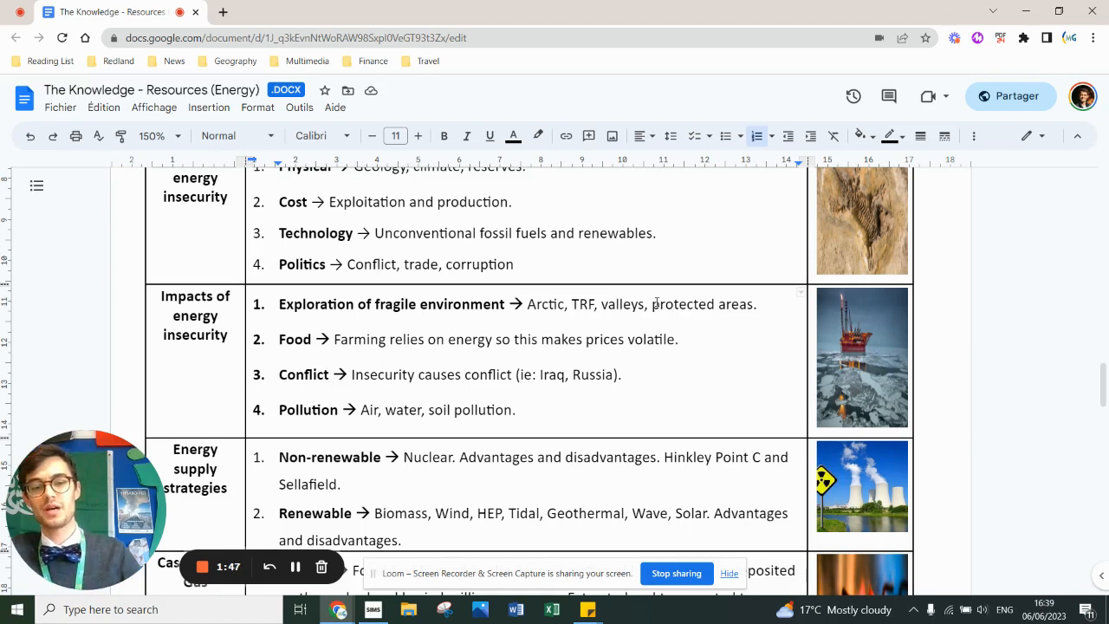
pyautogui.doubleClick(702, 305)
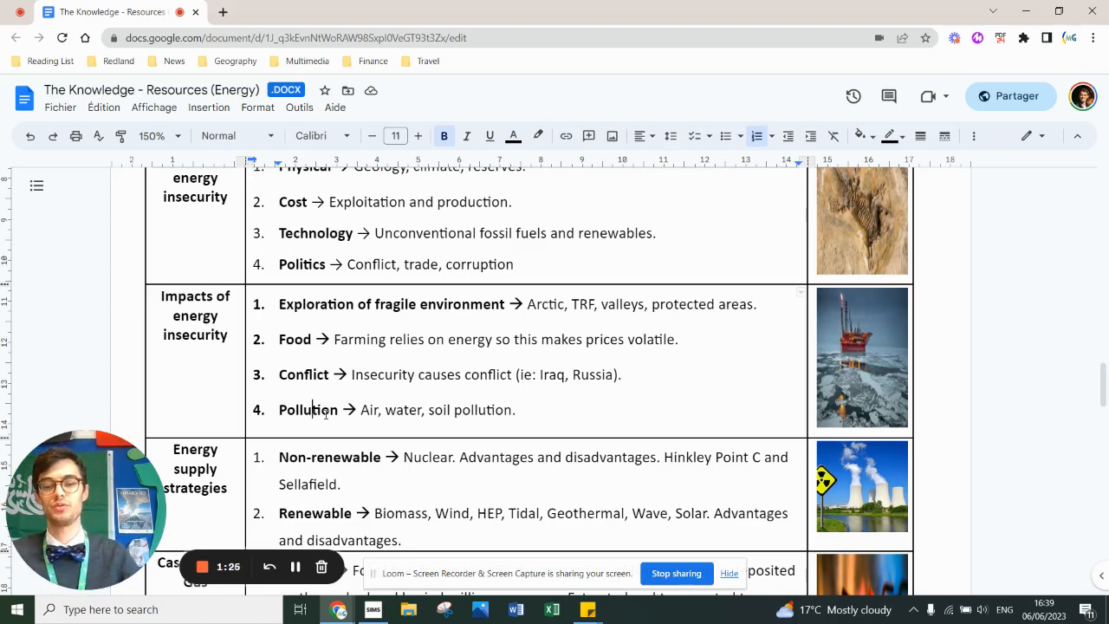
pyautogui.scroll(-3)
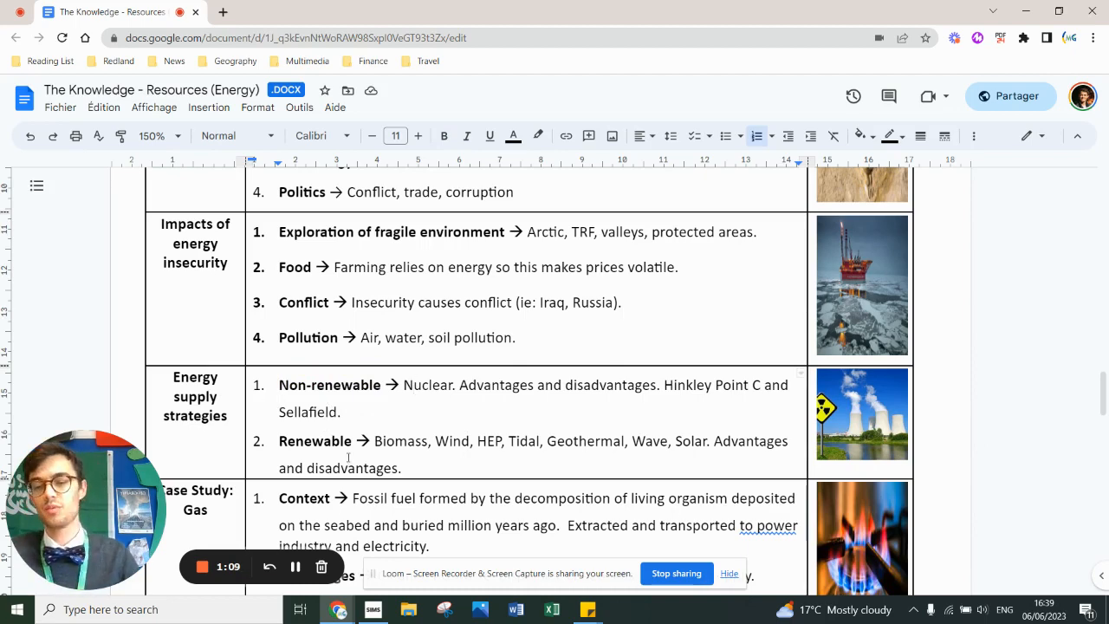
pyautogui.scroll(-3)
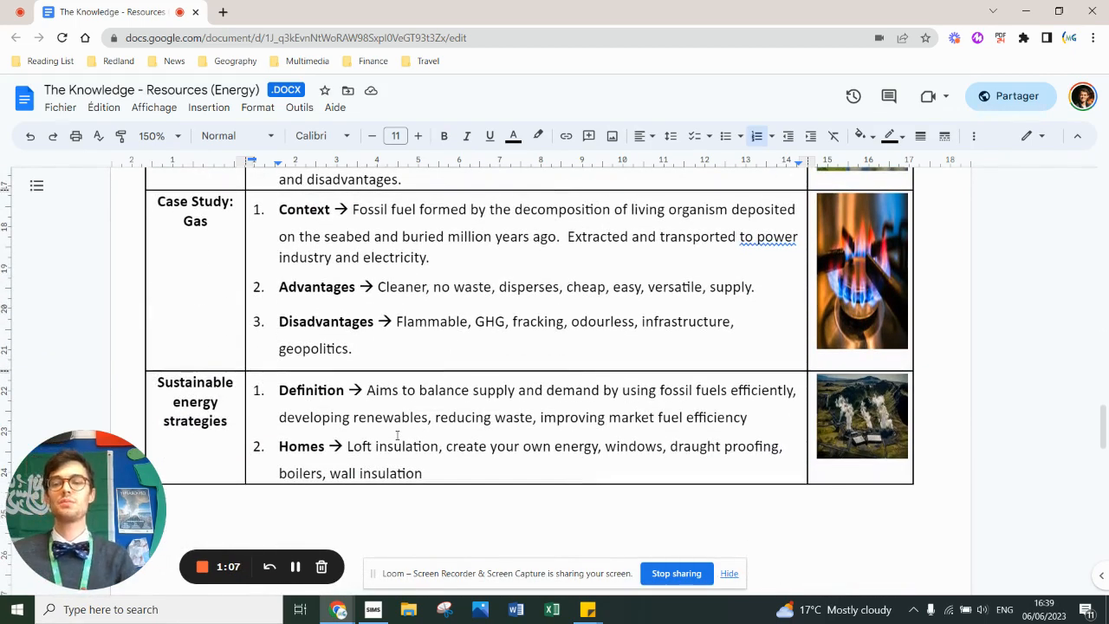
pyautogui.scroll(3)
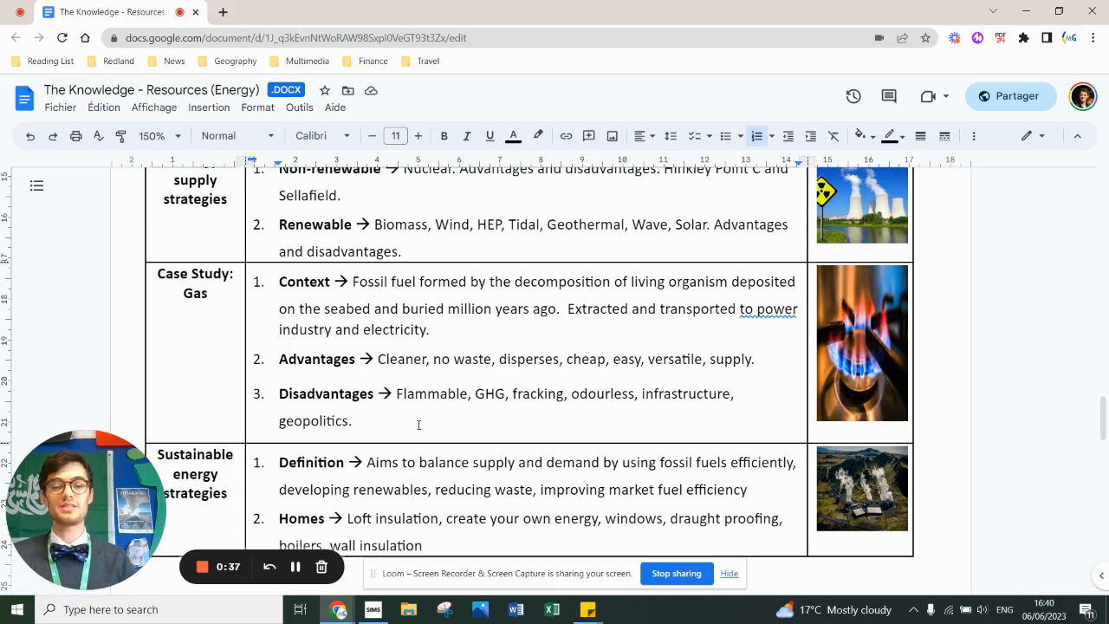
pyautogui.moveTo(462, 363)
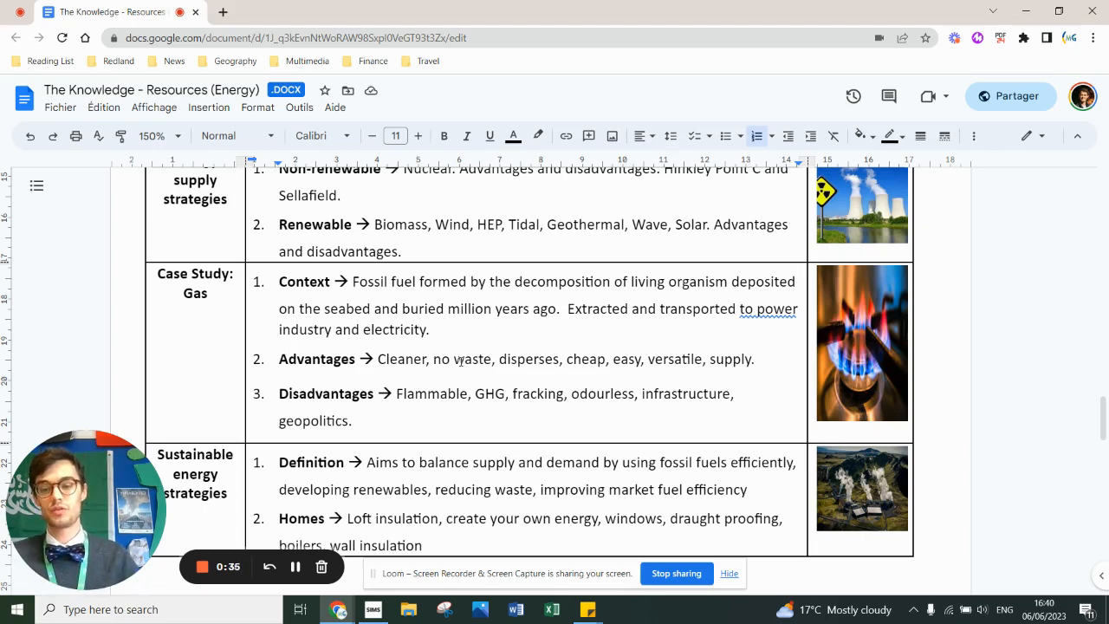
pyautogui.scroll(-3)
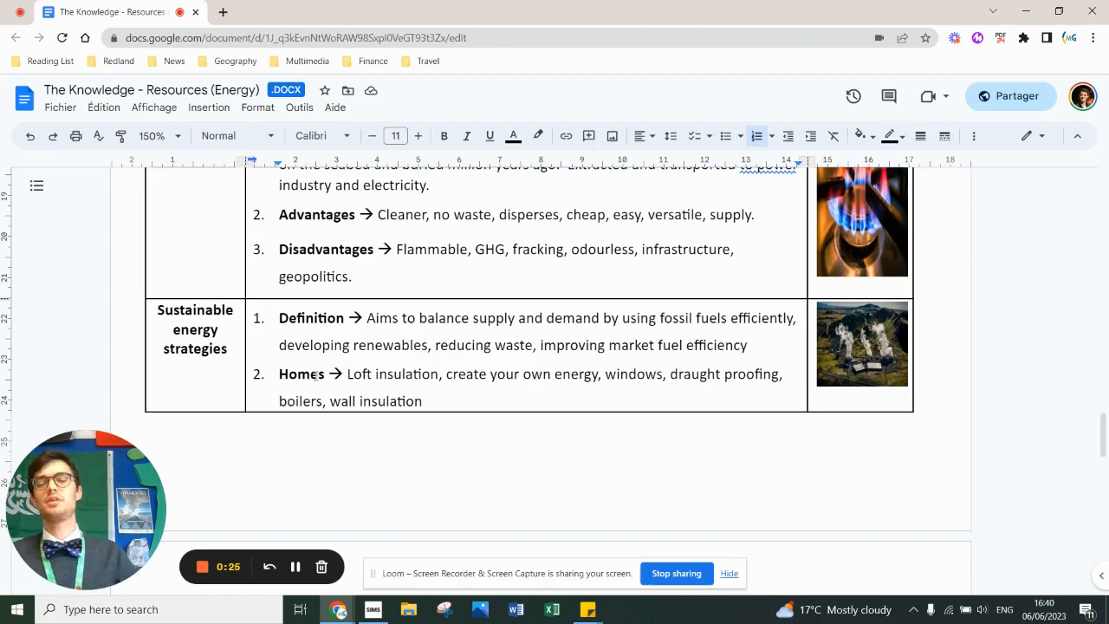
pyautogui.scroll(-3)
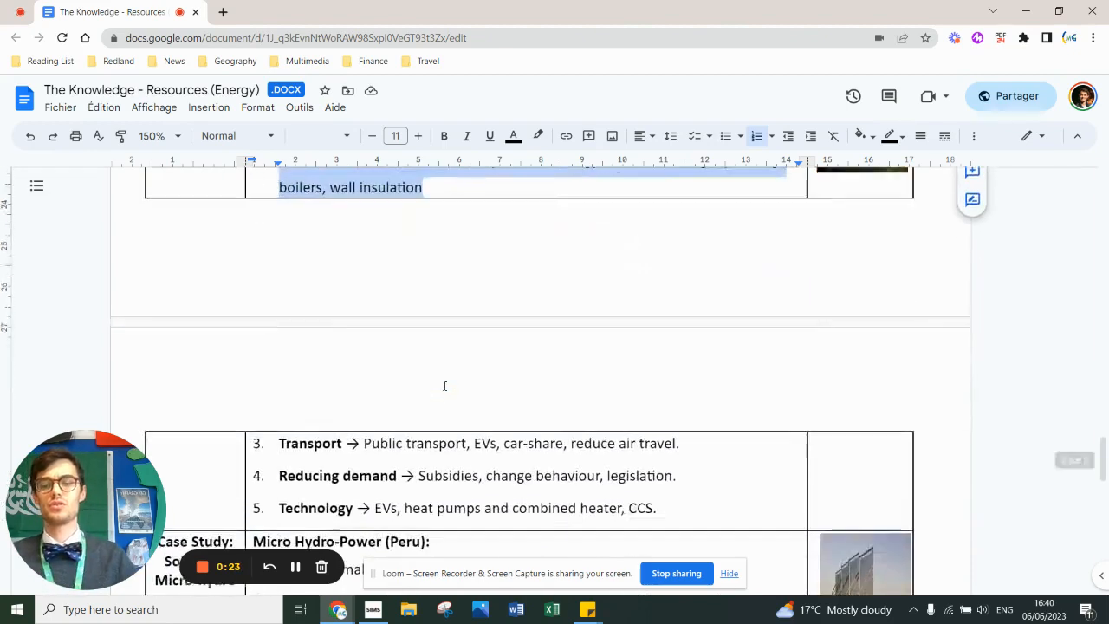
pyautogui.scroll(-3)
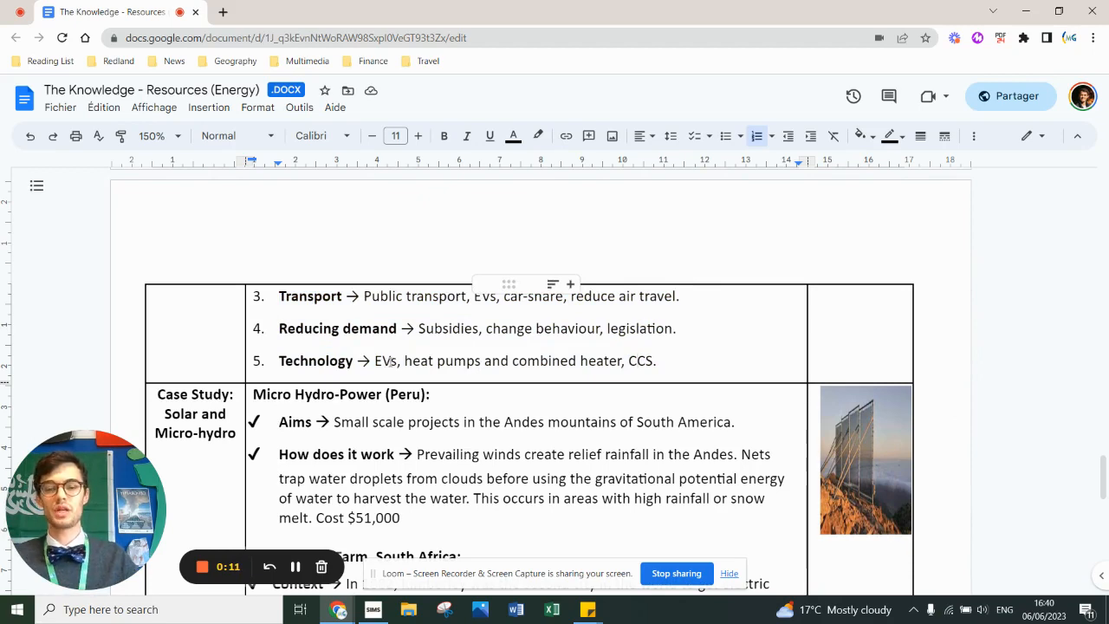
pyautogui.scroll(-3)
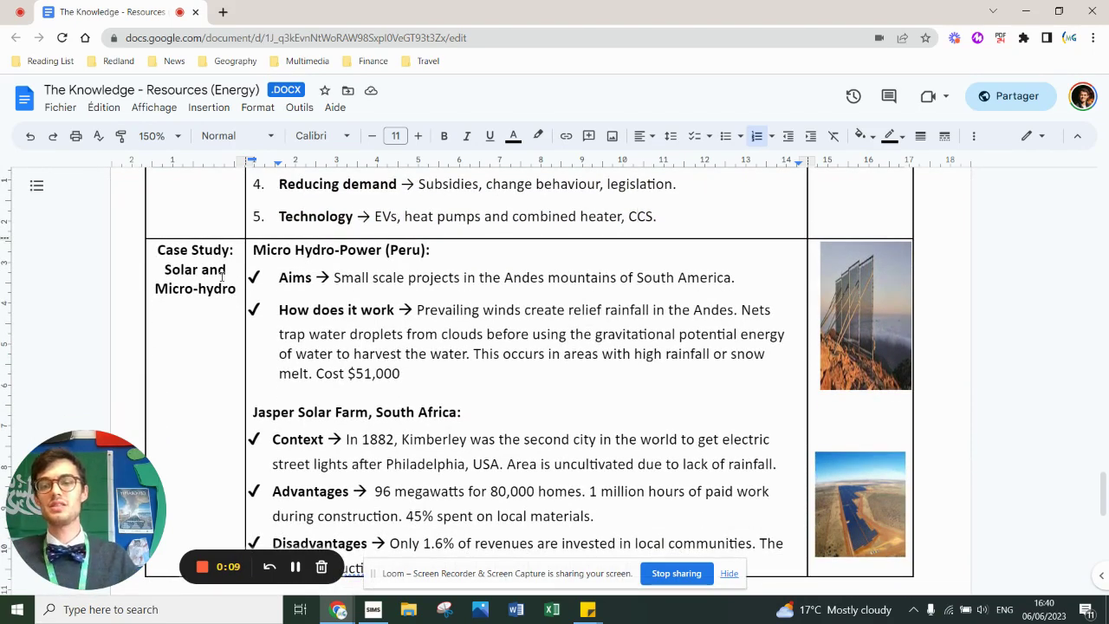